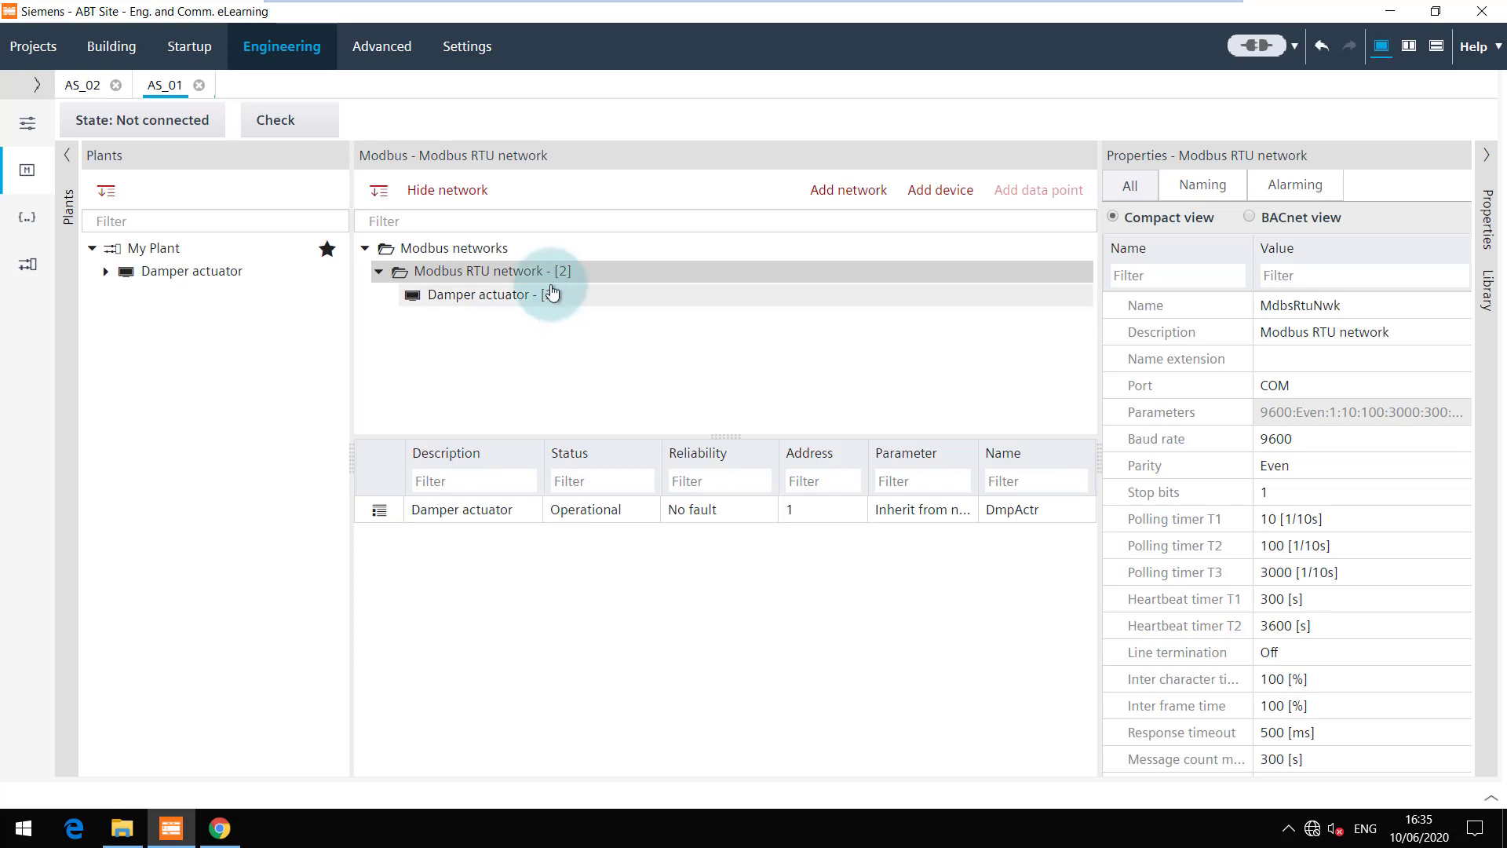
- Open the context menu of the Modbus RTU network in the Modbus tree
{"action": "right_click", "coordinate": [488, 270]}
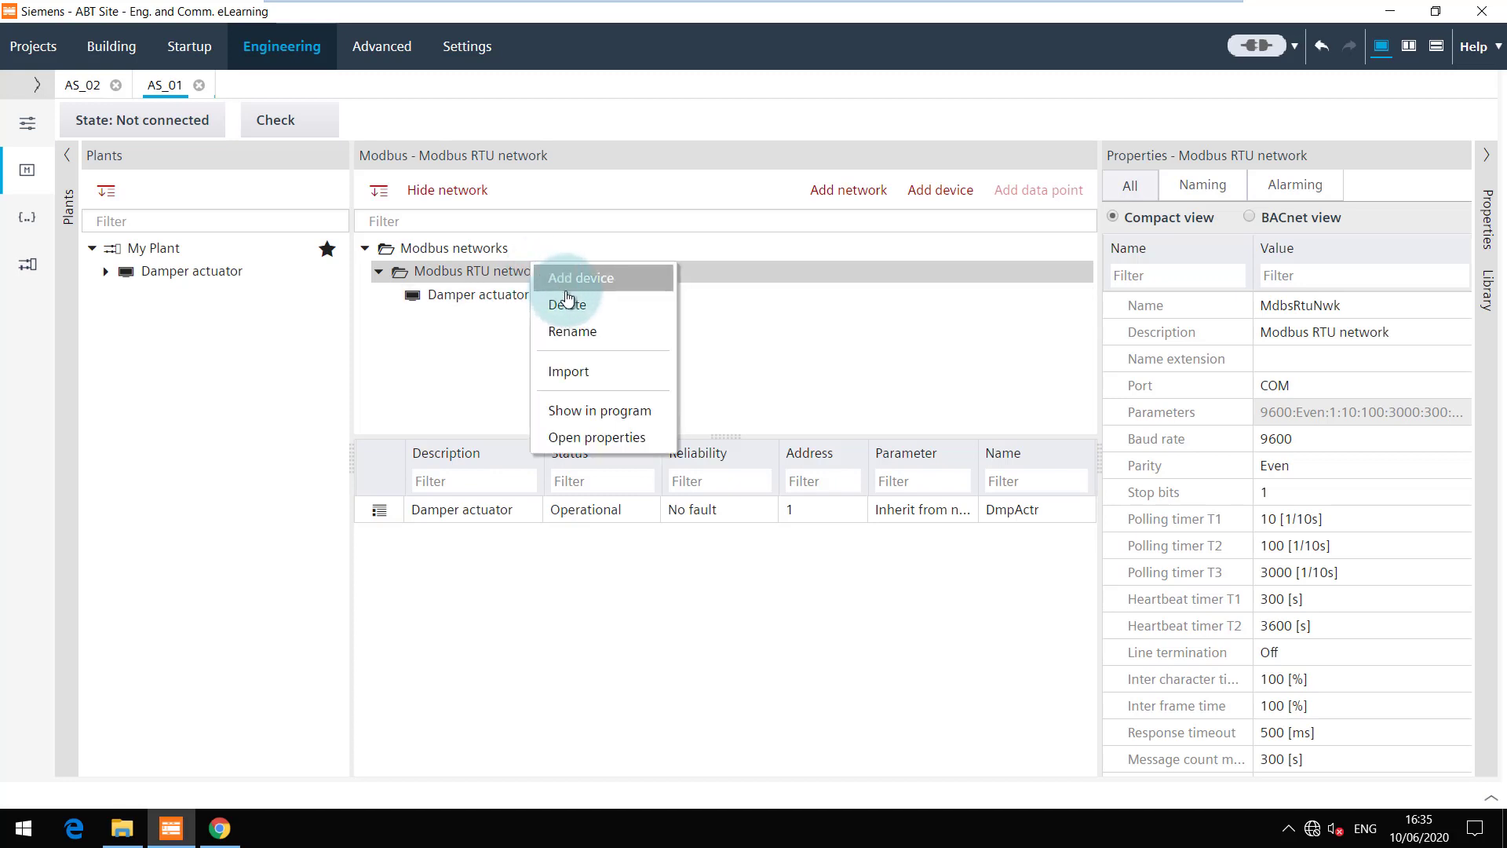
{"action": "mouse_move", "coordinate": [628, 376]}
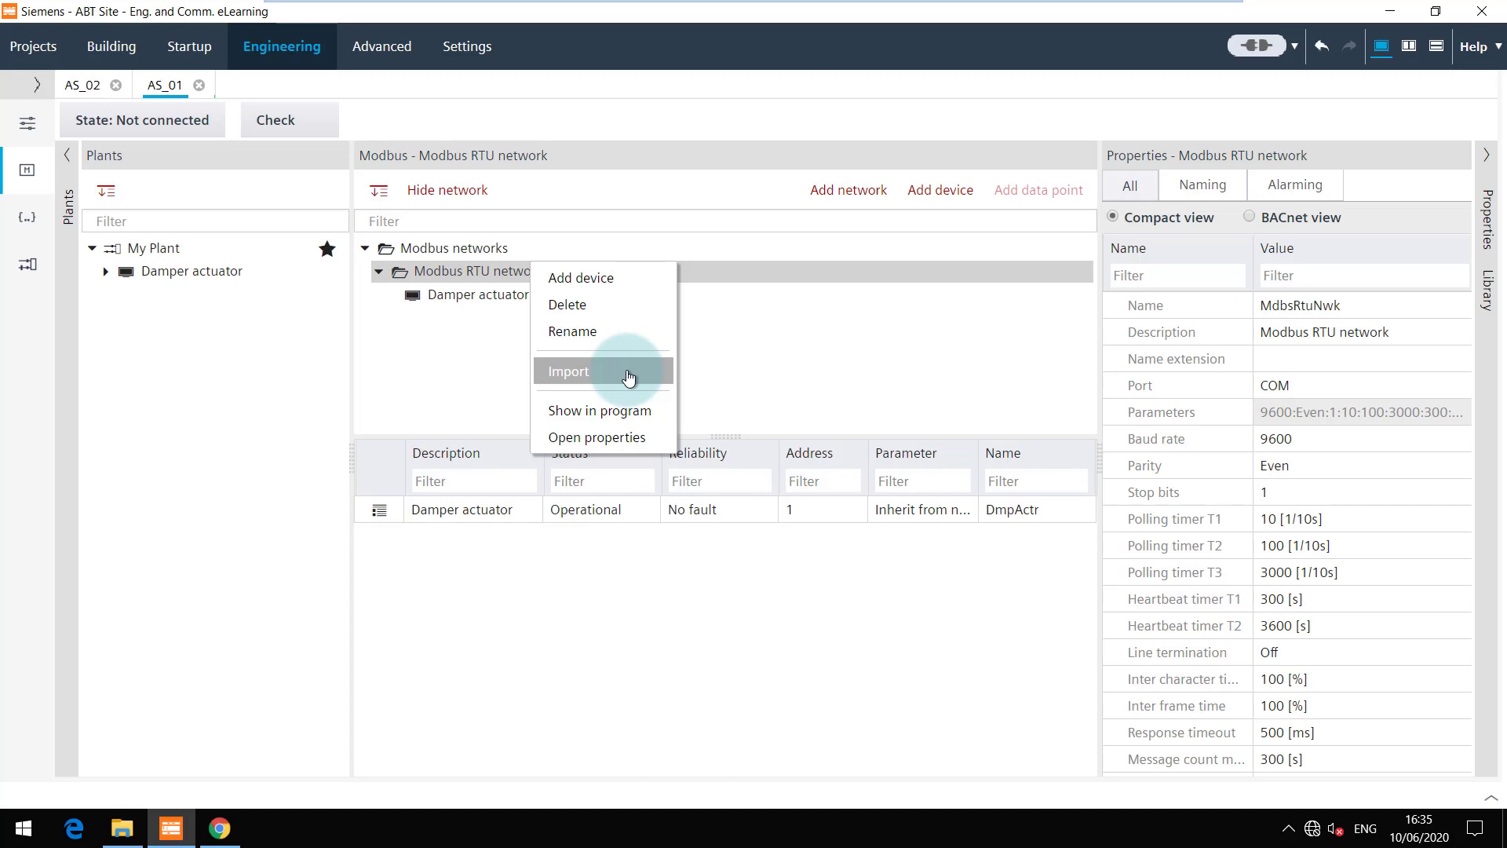
- Import G120PModbus.ioopt from the Exports folder as a new VSD G120P device
{"action": "left_click", "coordinate": [568, 371]}
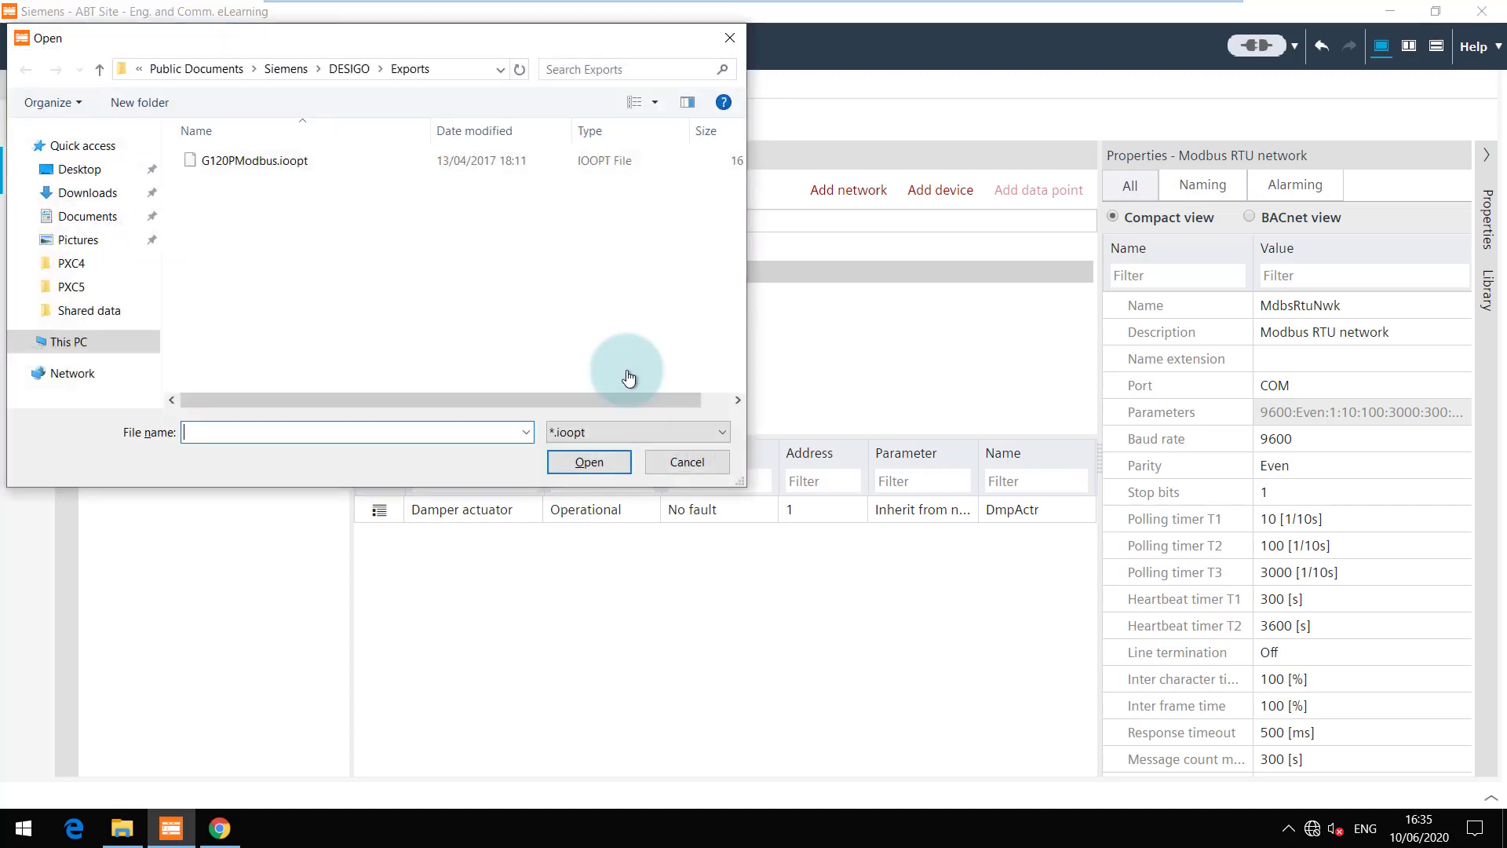
{"action": "left_click", "coordinate": [250, 160]}
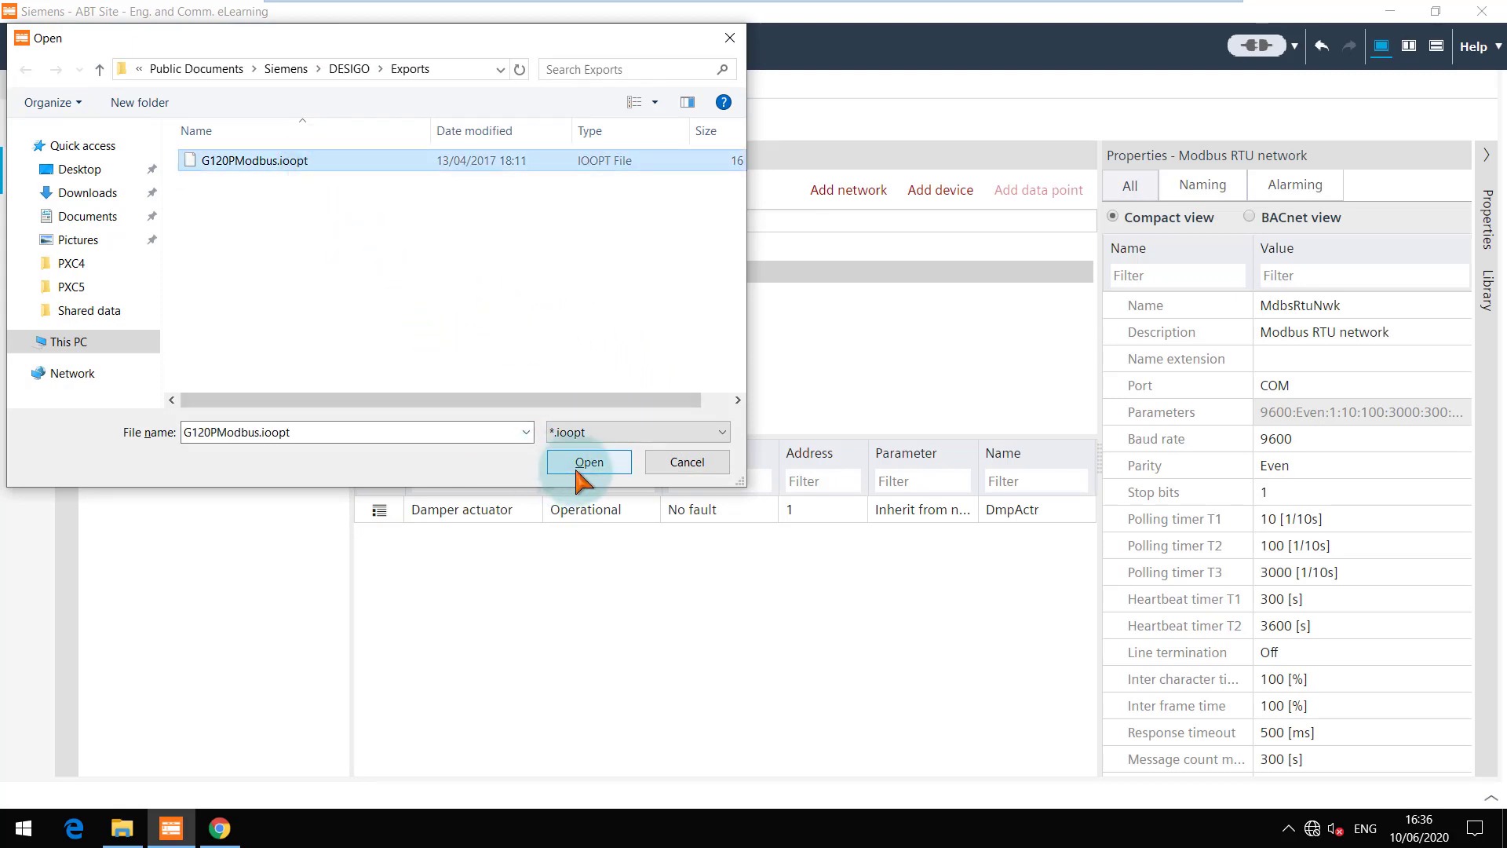
{"action": "left_click", "coordinate": [587, 463]}
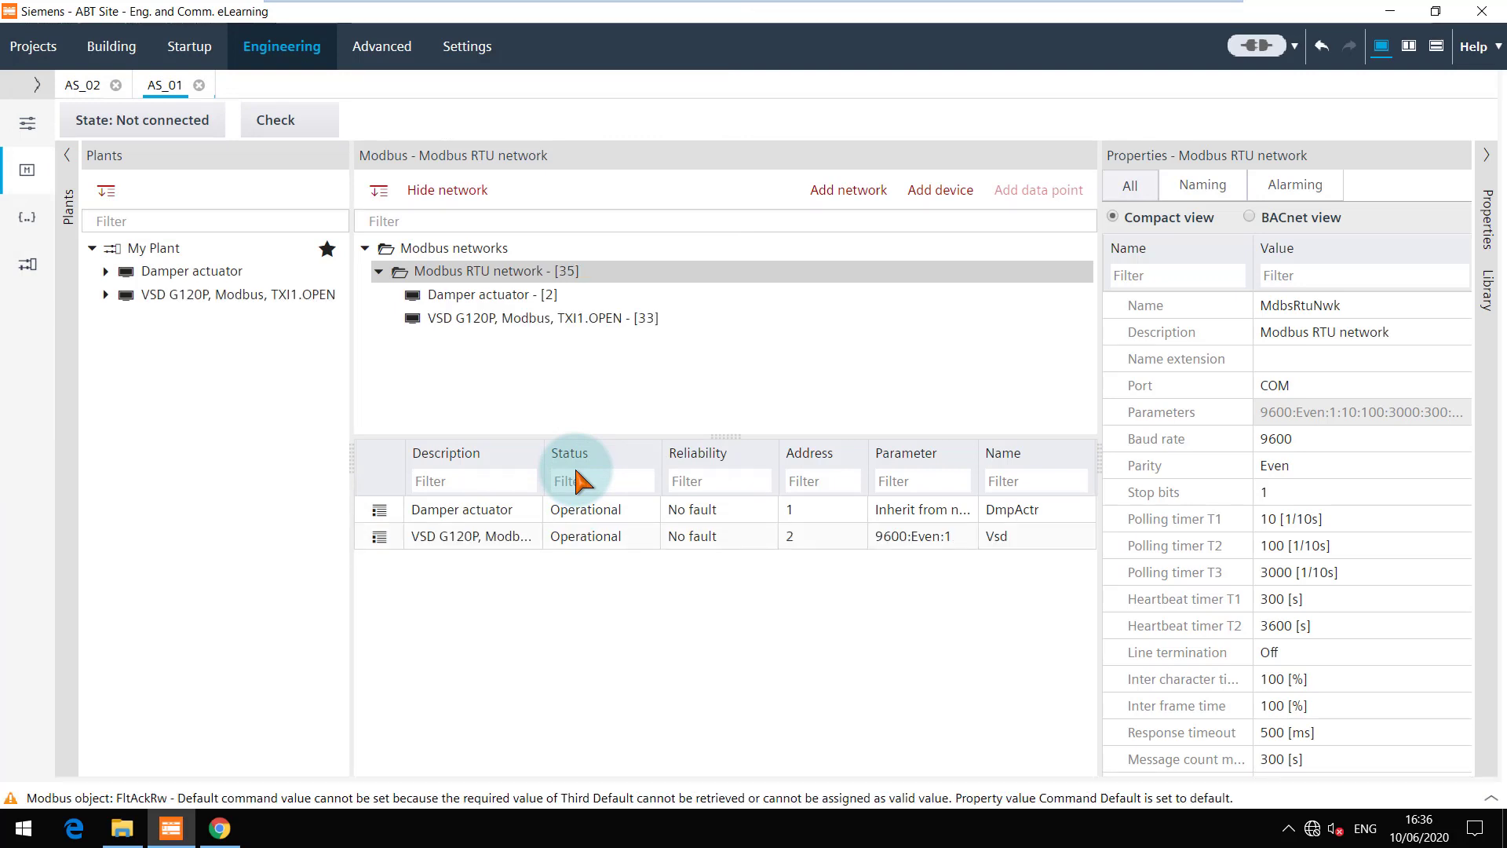
- Select the VSD G120P, Modbus, TXI1.OPEN node to view its data points and properties
{"action": "left_click", "coordinate": [534, 317]}
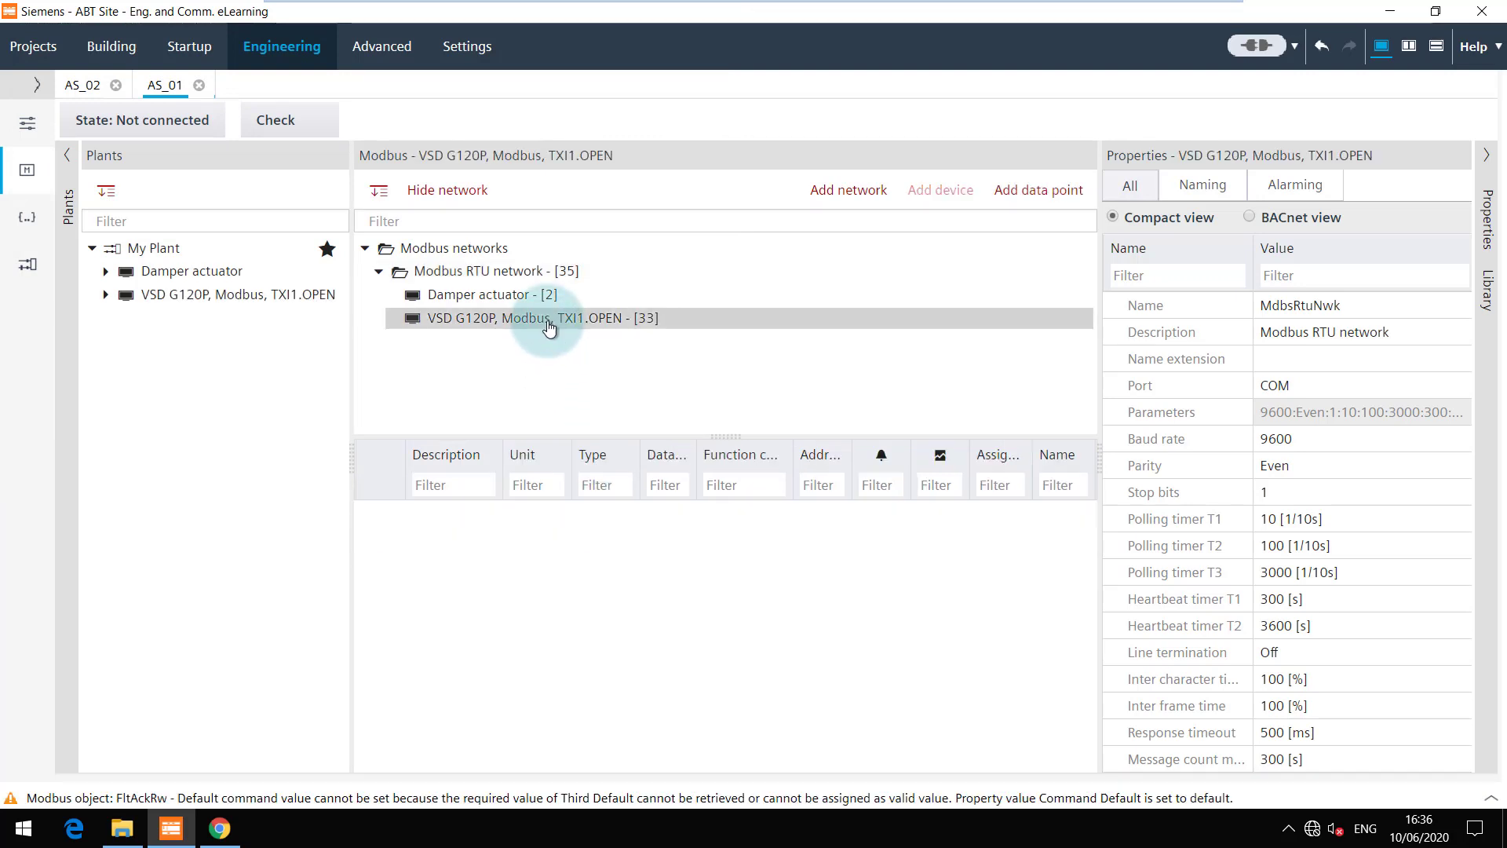
{"action": "left_click", "coordinate": [536, 318]}
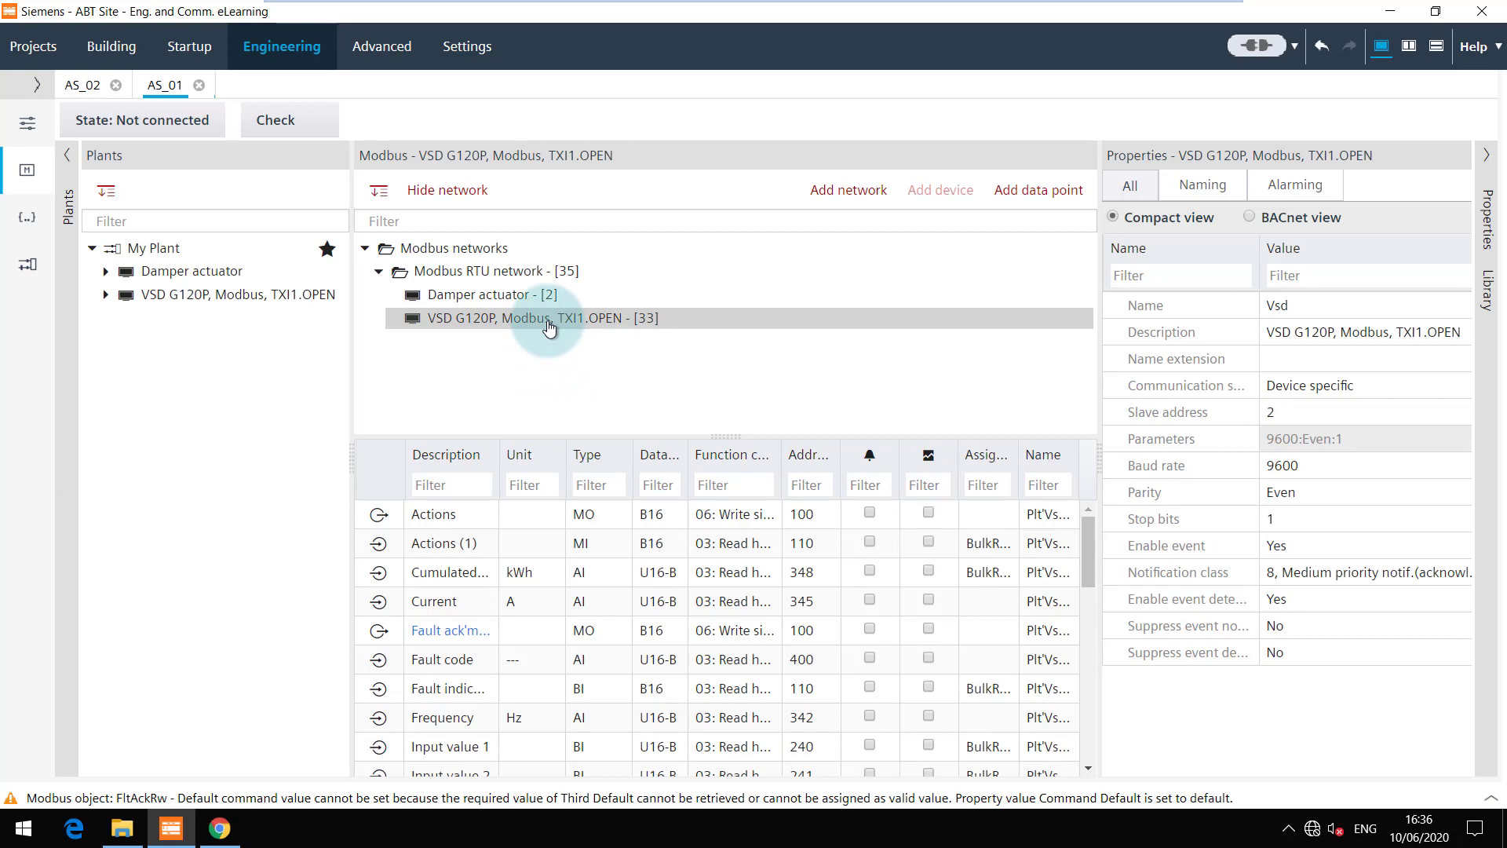
{"action": "mouse_move", "coordinate": [646, 408]}
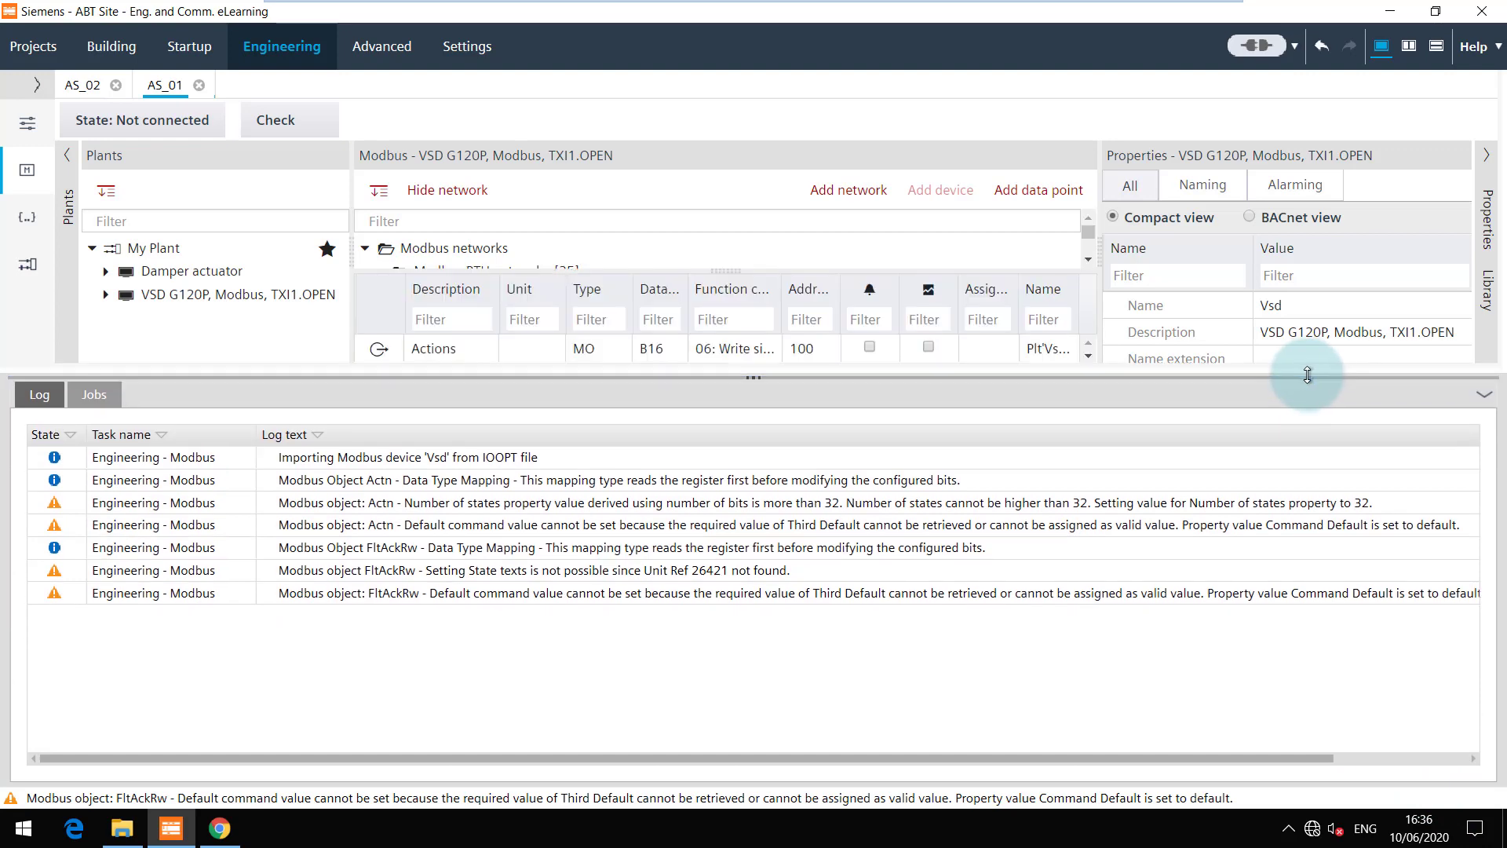
{"action": "mouse_move", "coordinate": [1105, 476]}
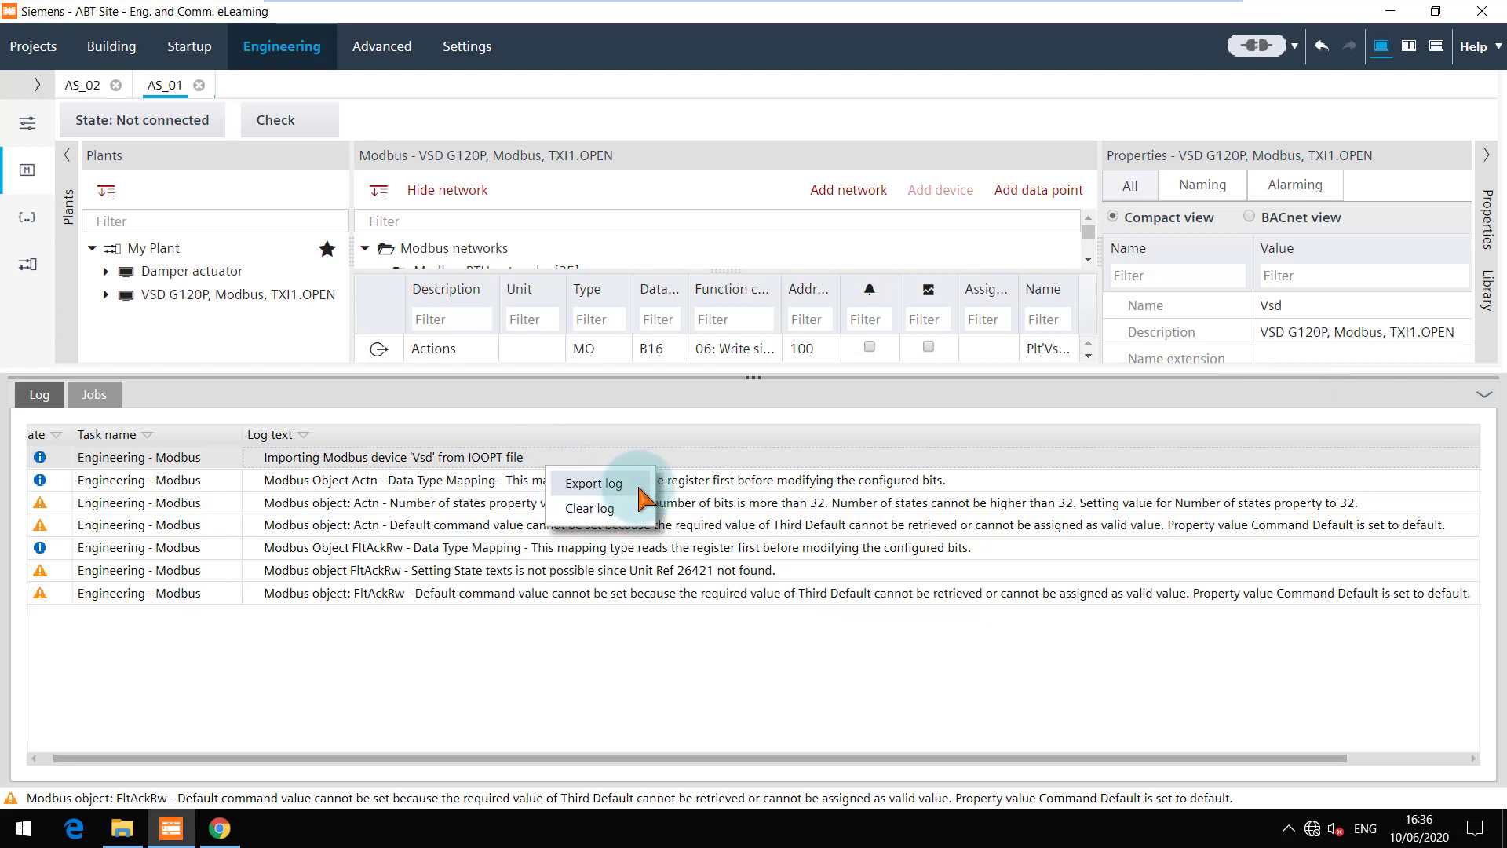
- Export the import log to Log.csv in the Exports folder
{"action": "left_click", "coordinate": [593, 482]}
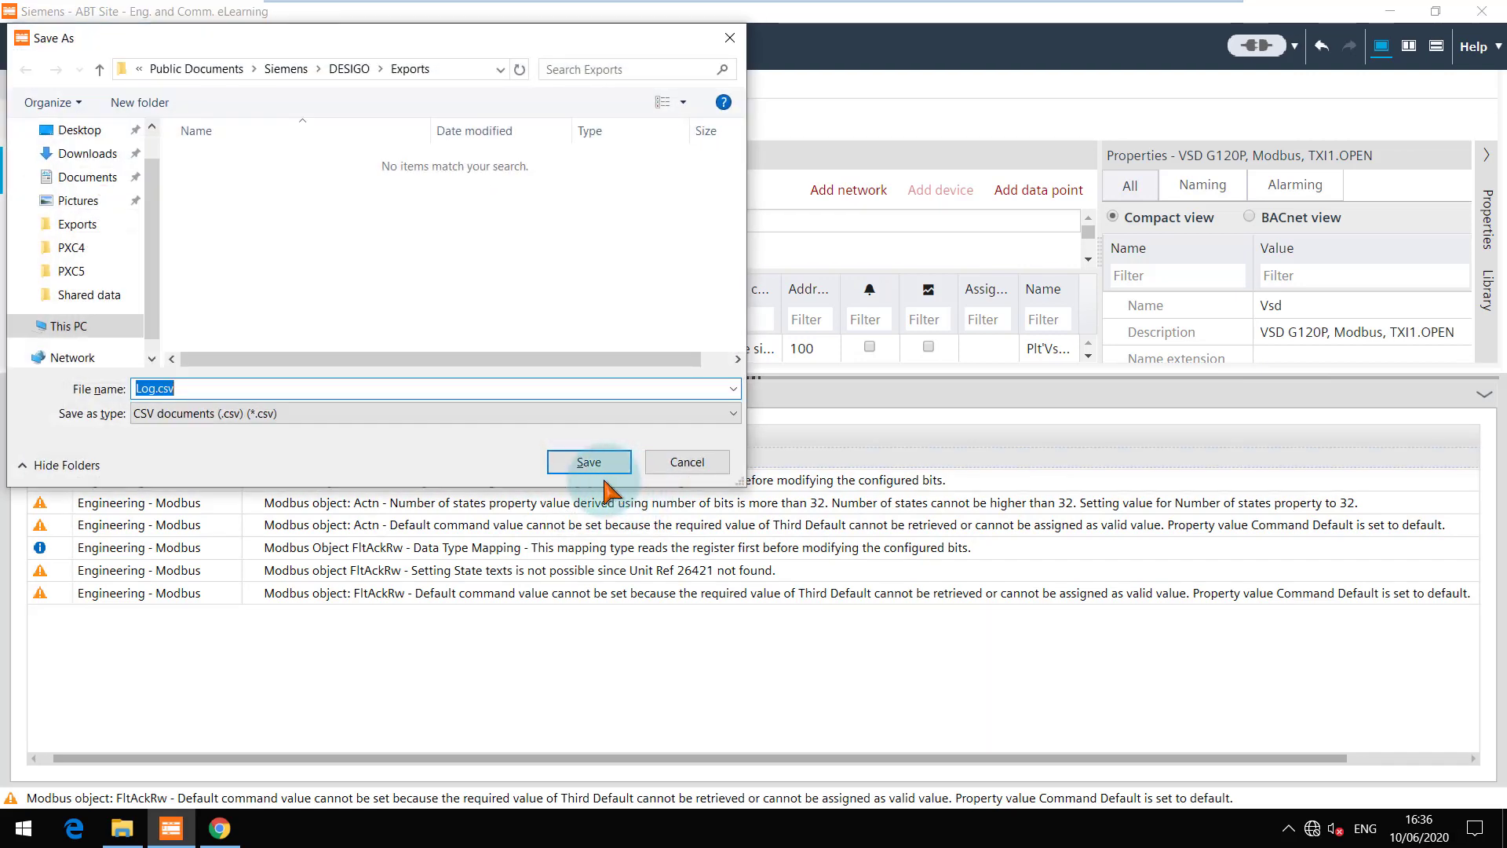
{"action": "mouse_move", "coordinate": [488, 481]}
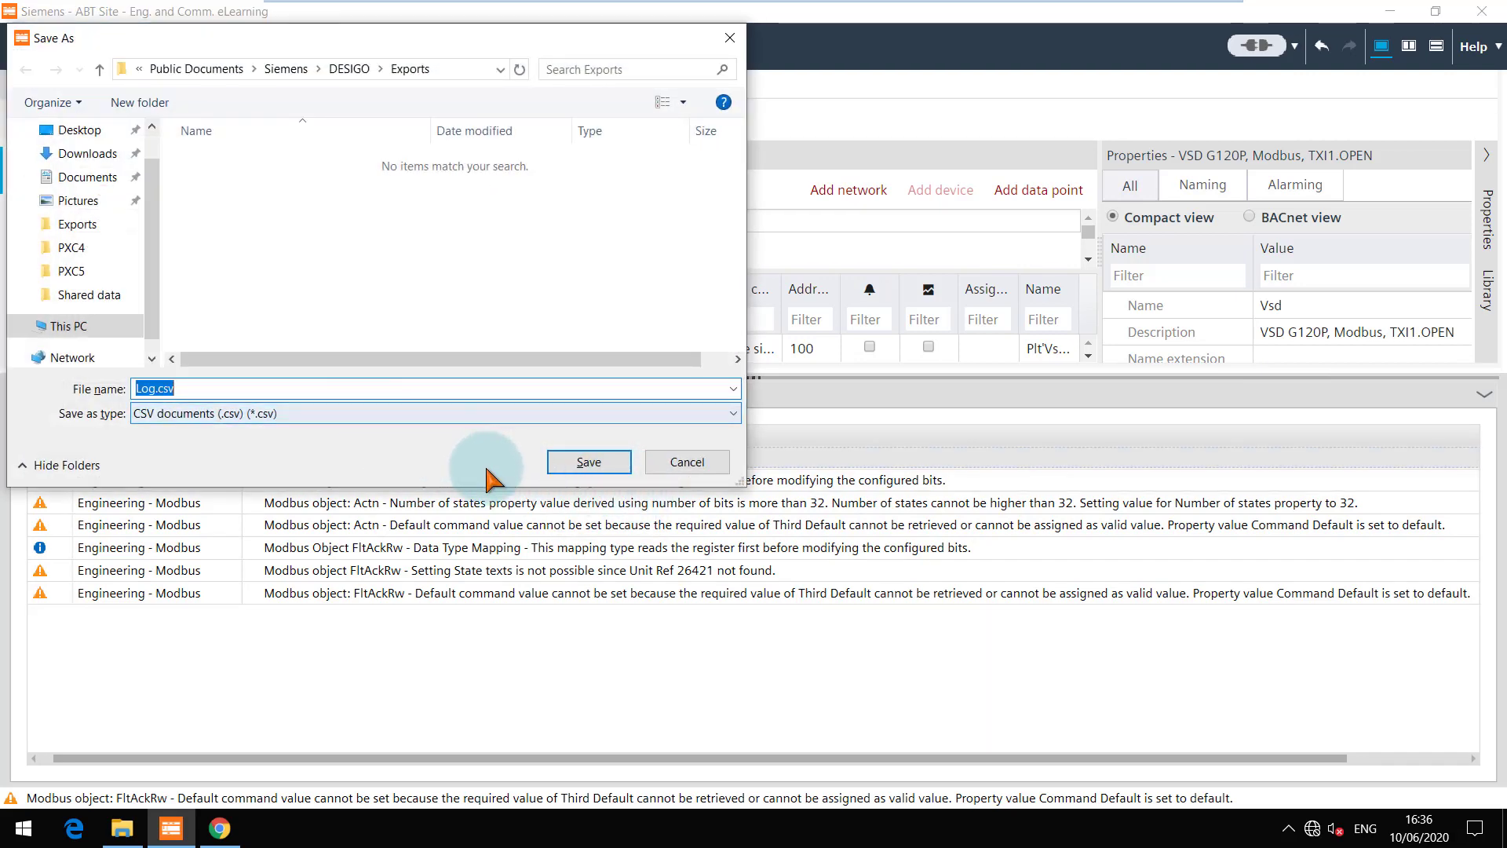
{"action": "left_click", "coordinate": [587, 461]}
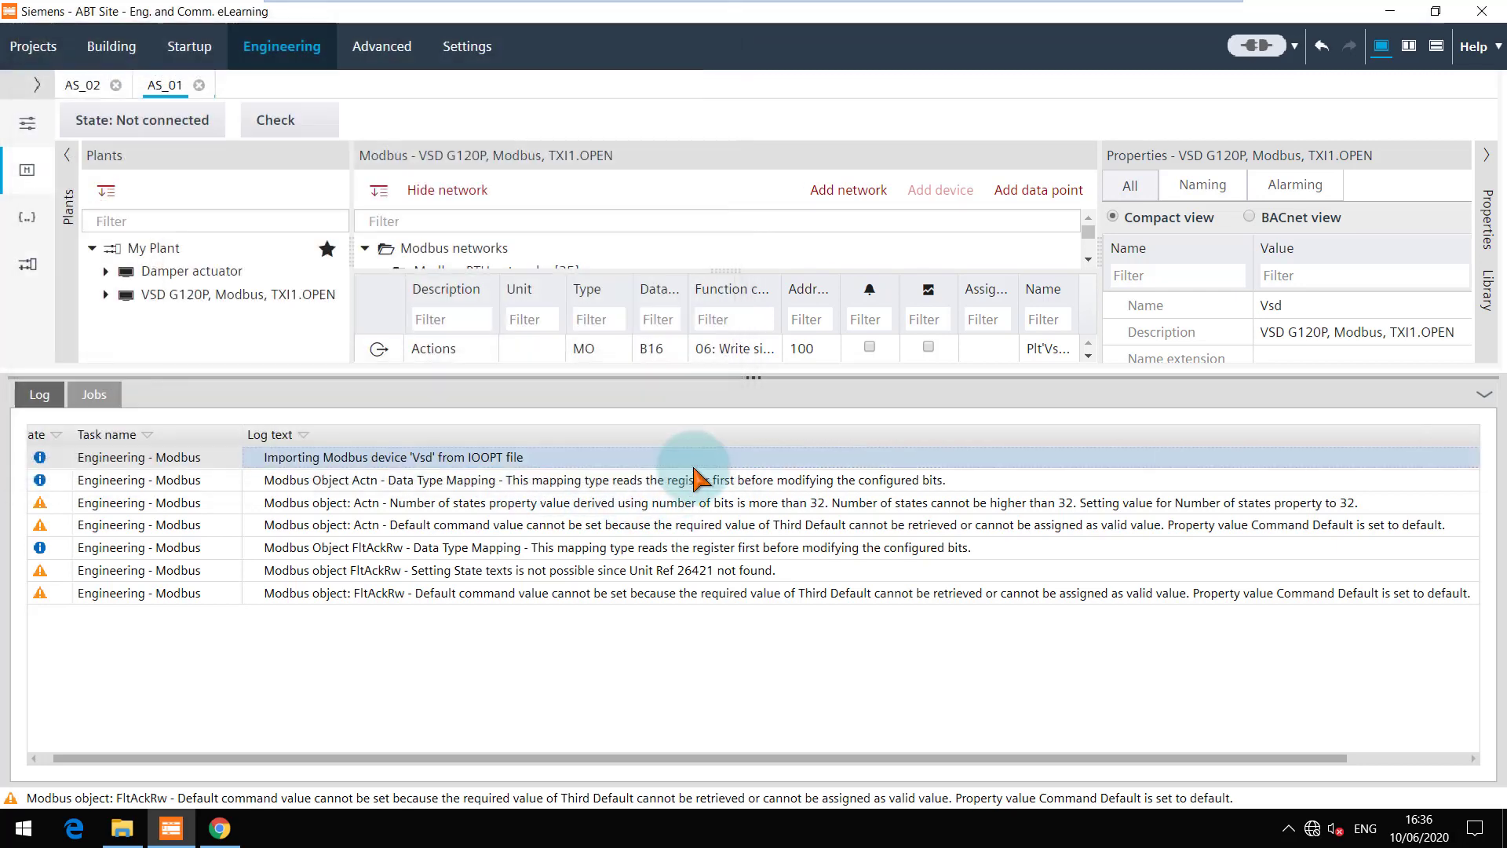
{"action": "mouse_move", "coordinate": [1447, 427]}
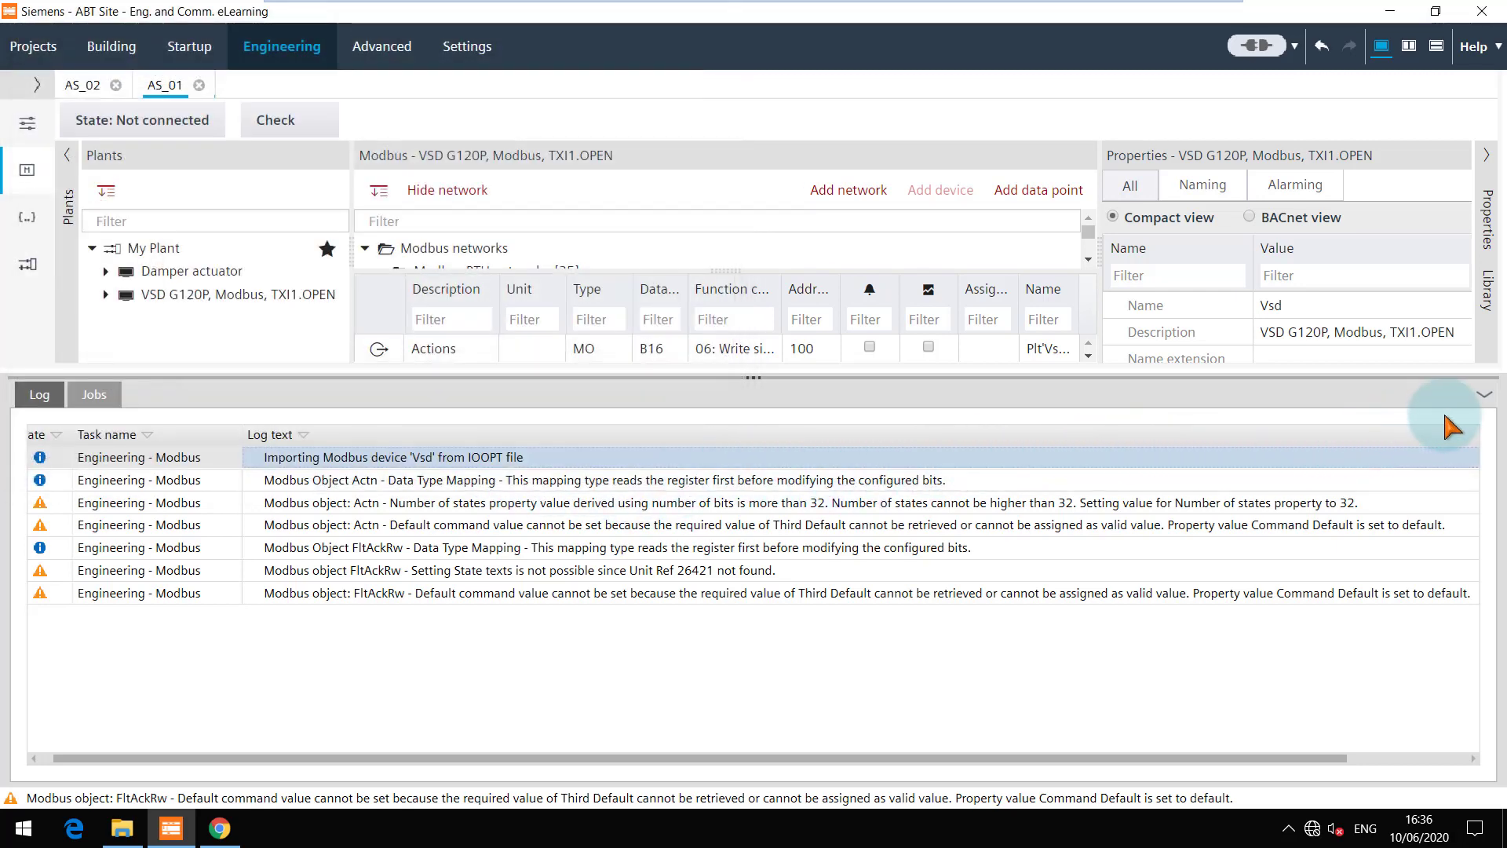
- Hide the Log pane and scroll to the bottom of the VSD data point grid
{"action": "left_click", "coordinate": [536, 317]}
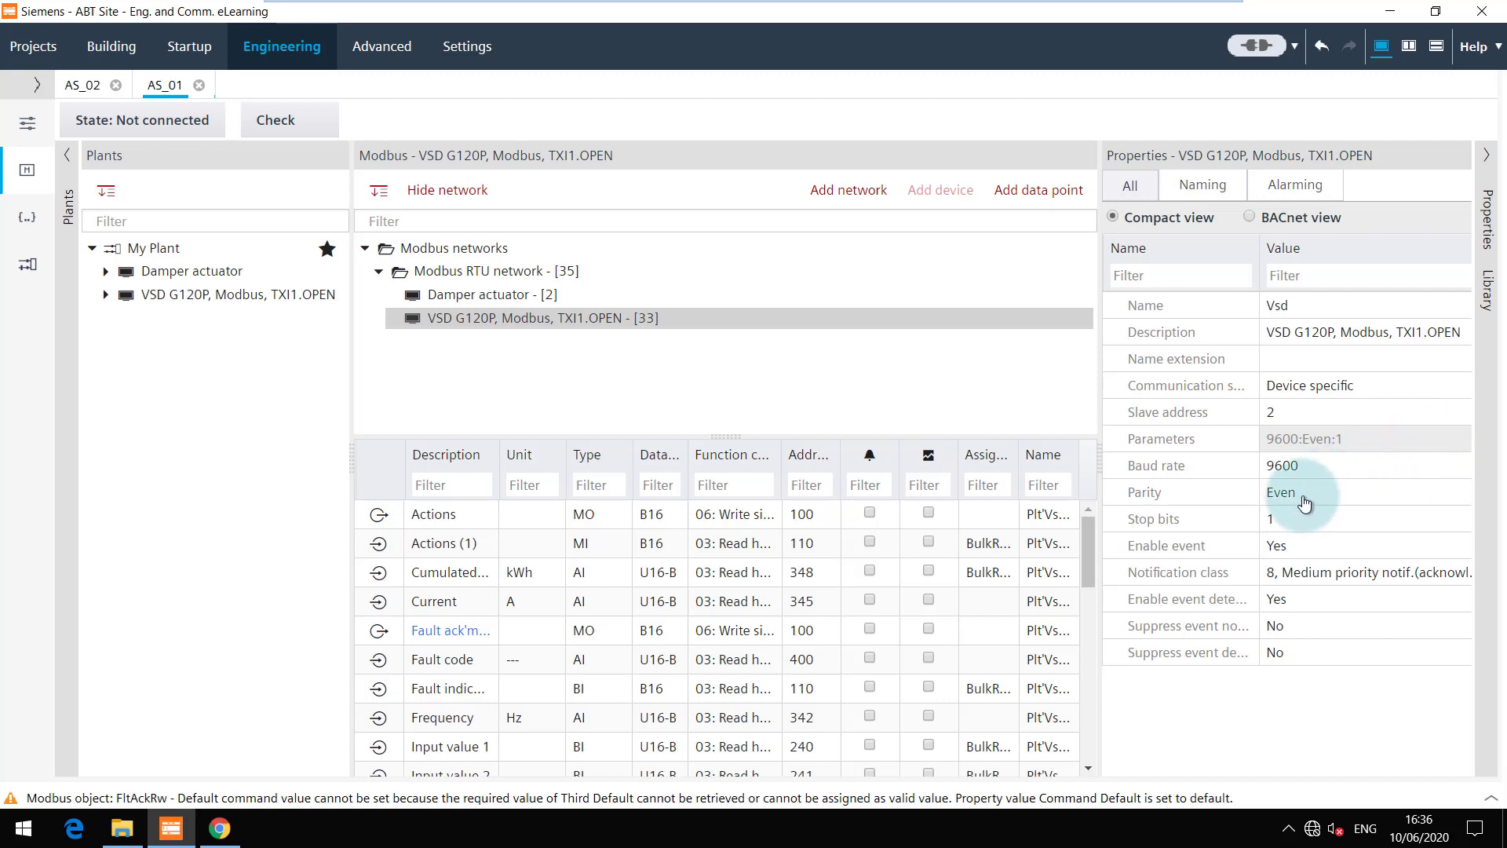
{"action": "mouse_move", "coordinate": [1090, 543]}
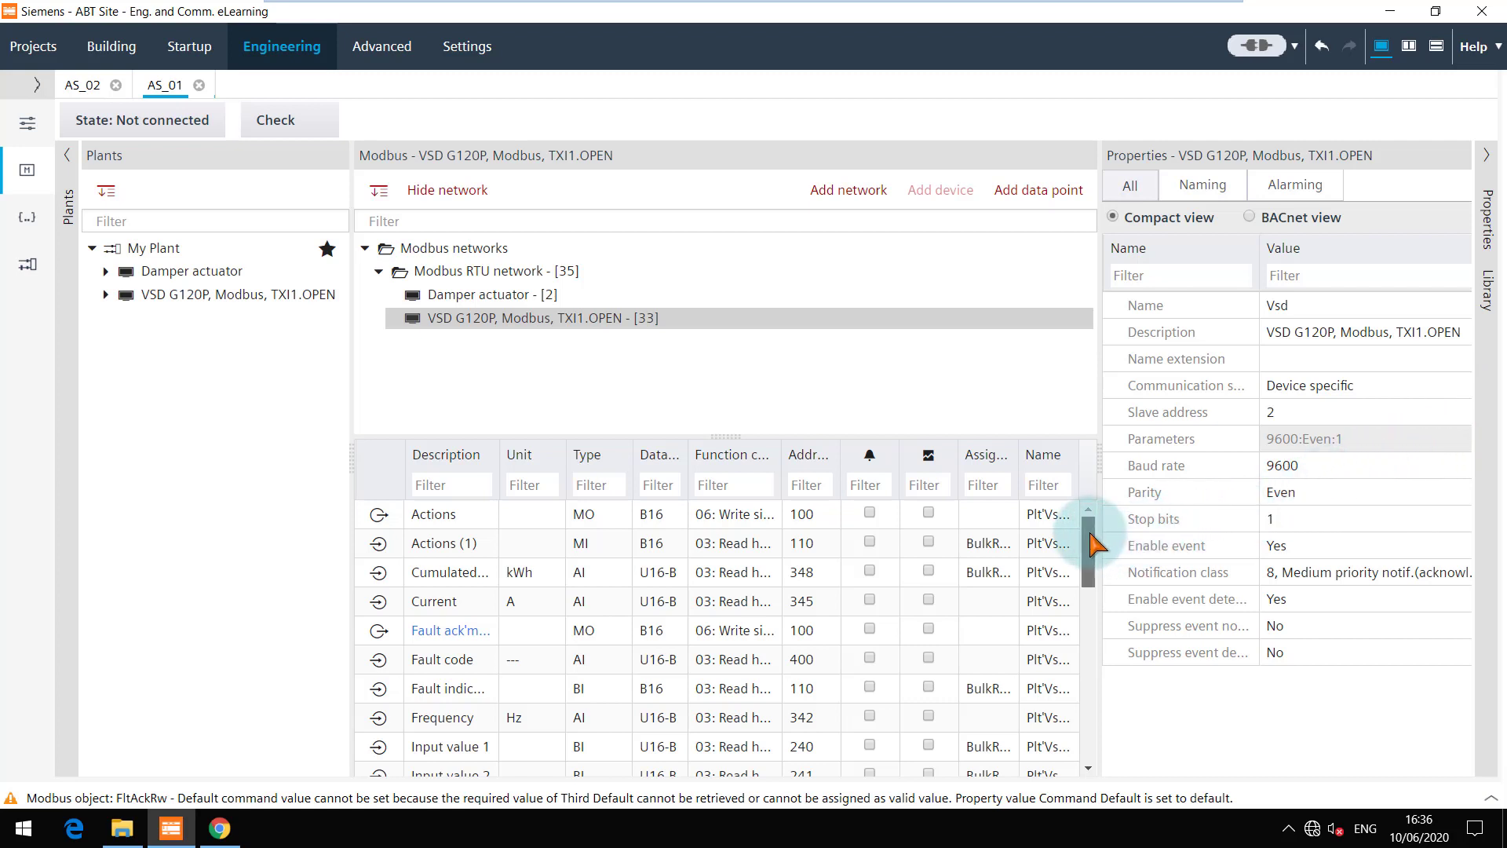
{"action": "scroll", "scroll_direction": "down", "scroll_amount": 3}
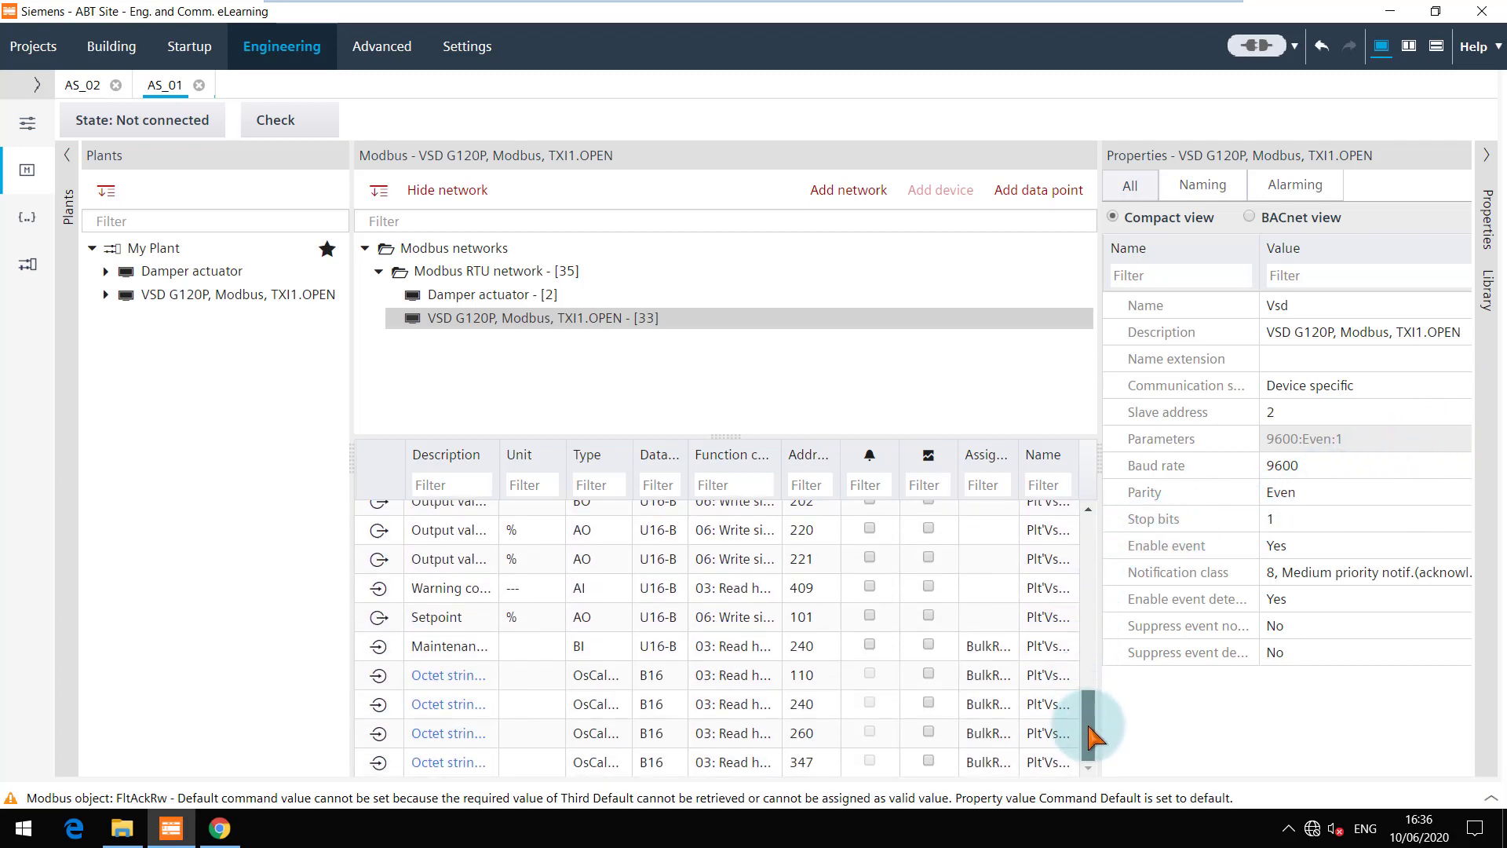
{"action": "mouse_move", "coordinate": [510, 703]}
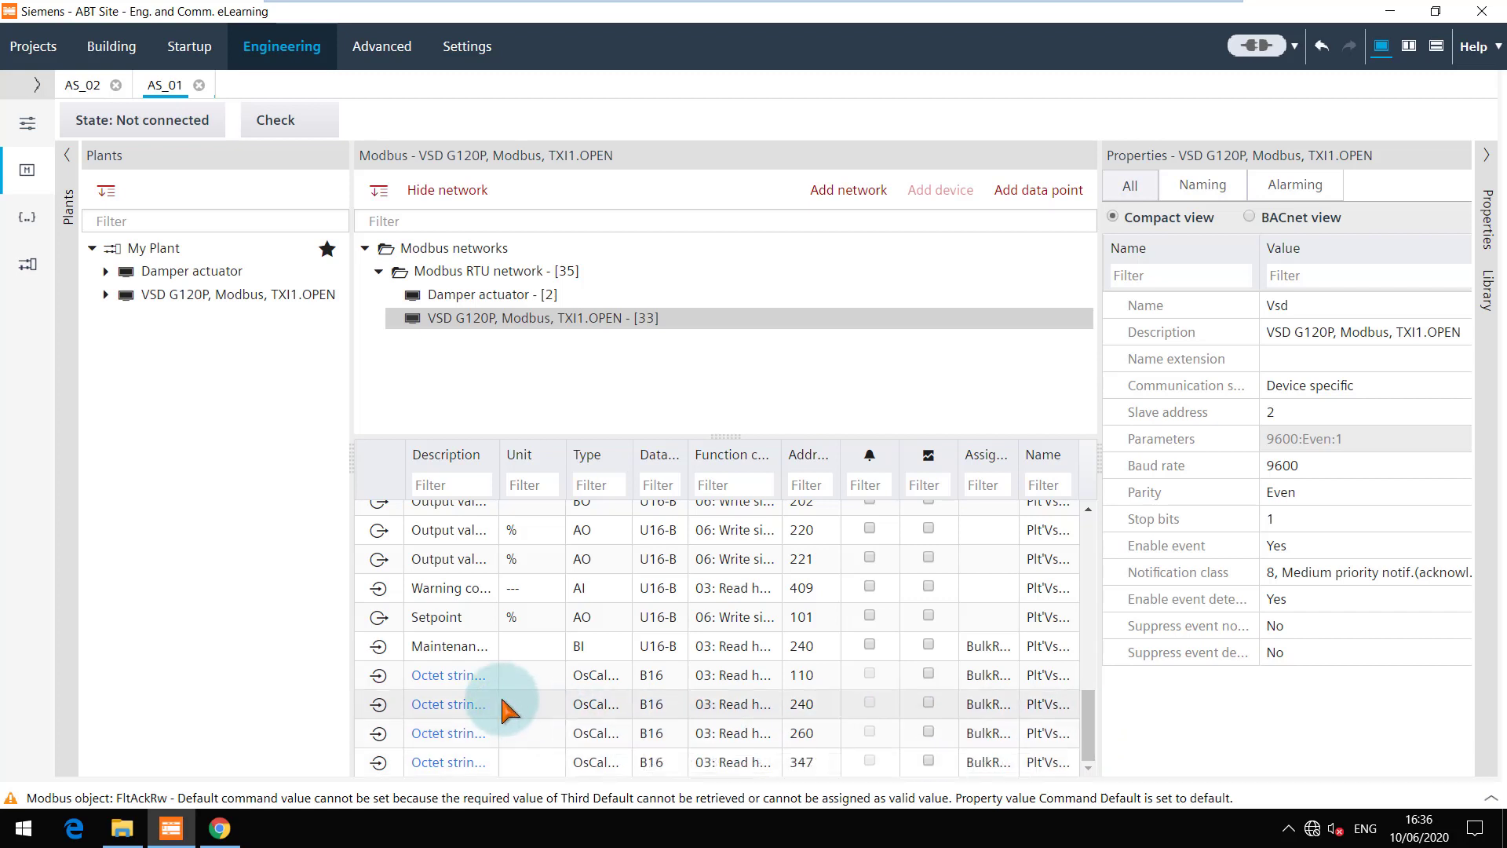
- Show only the data points in the octet string's bulk read
{"action": "right_click", "coordinate": [447, 675]}
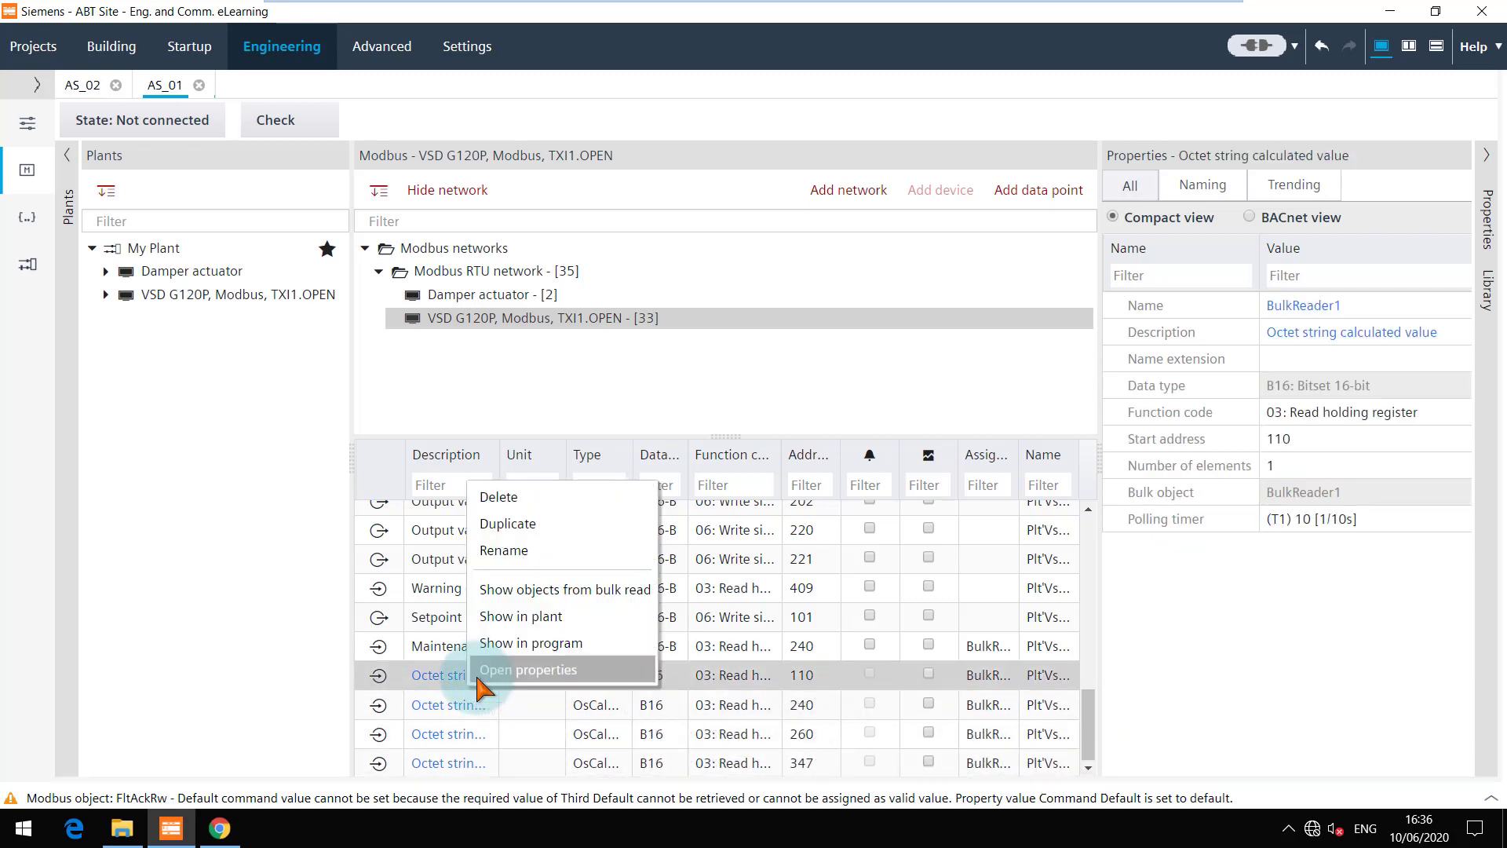
{"action": "mouse_move", "coordinate": [623, 589]}
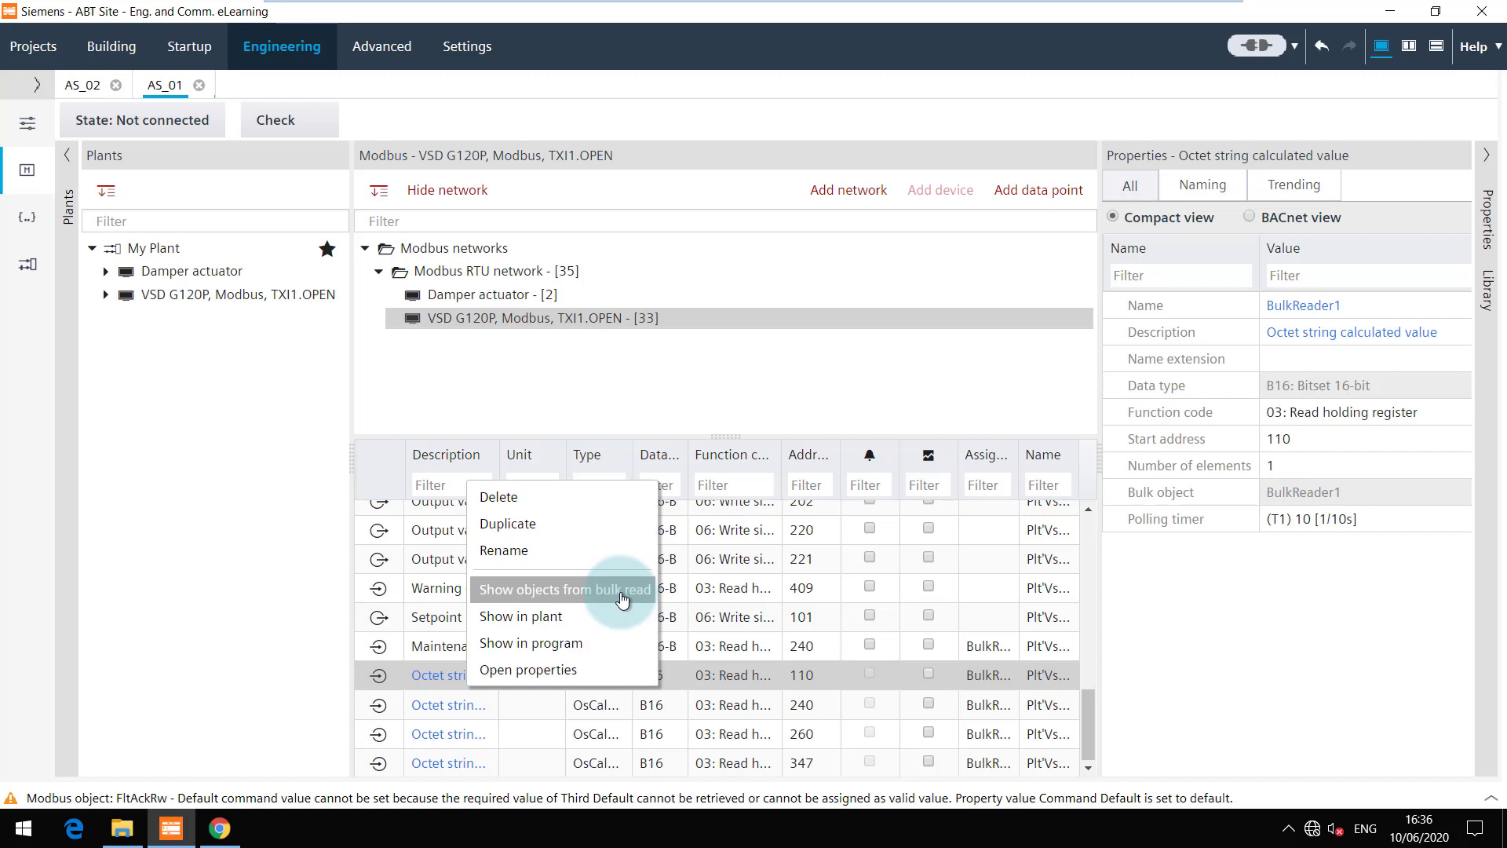
{"action": "left_click", "coordinate": [563, 590]}
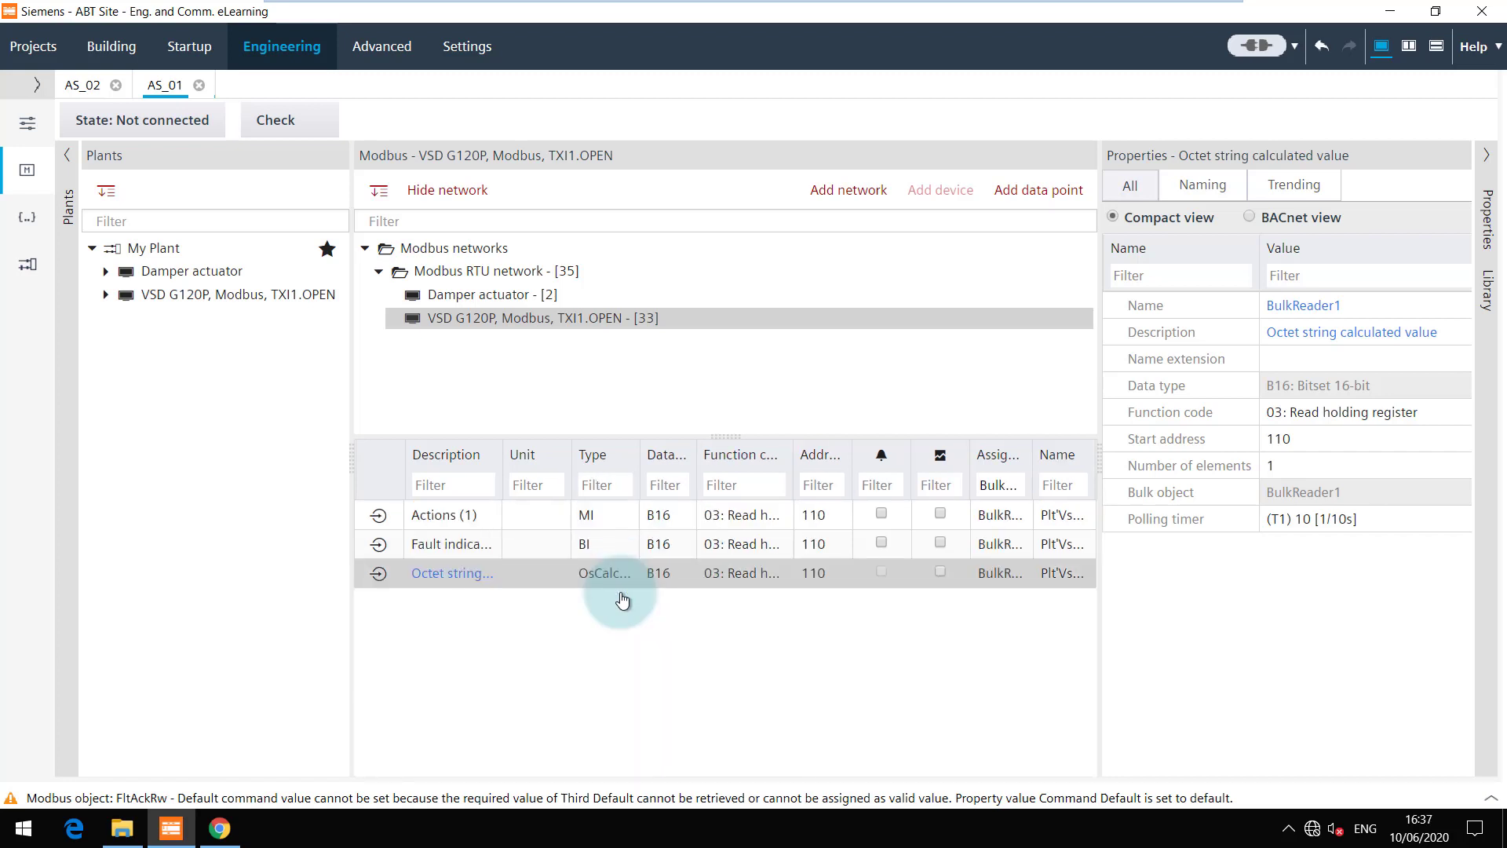
{"action": "mouse_move", "coordinate": [740, 613]}
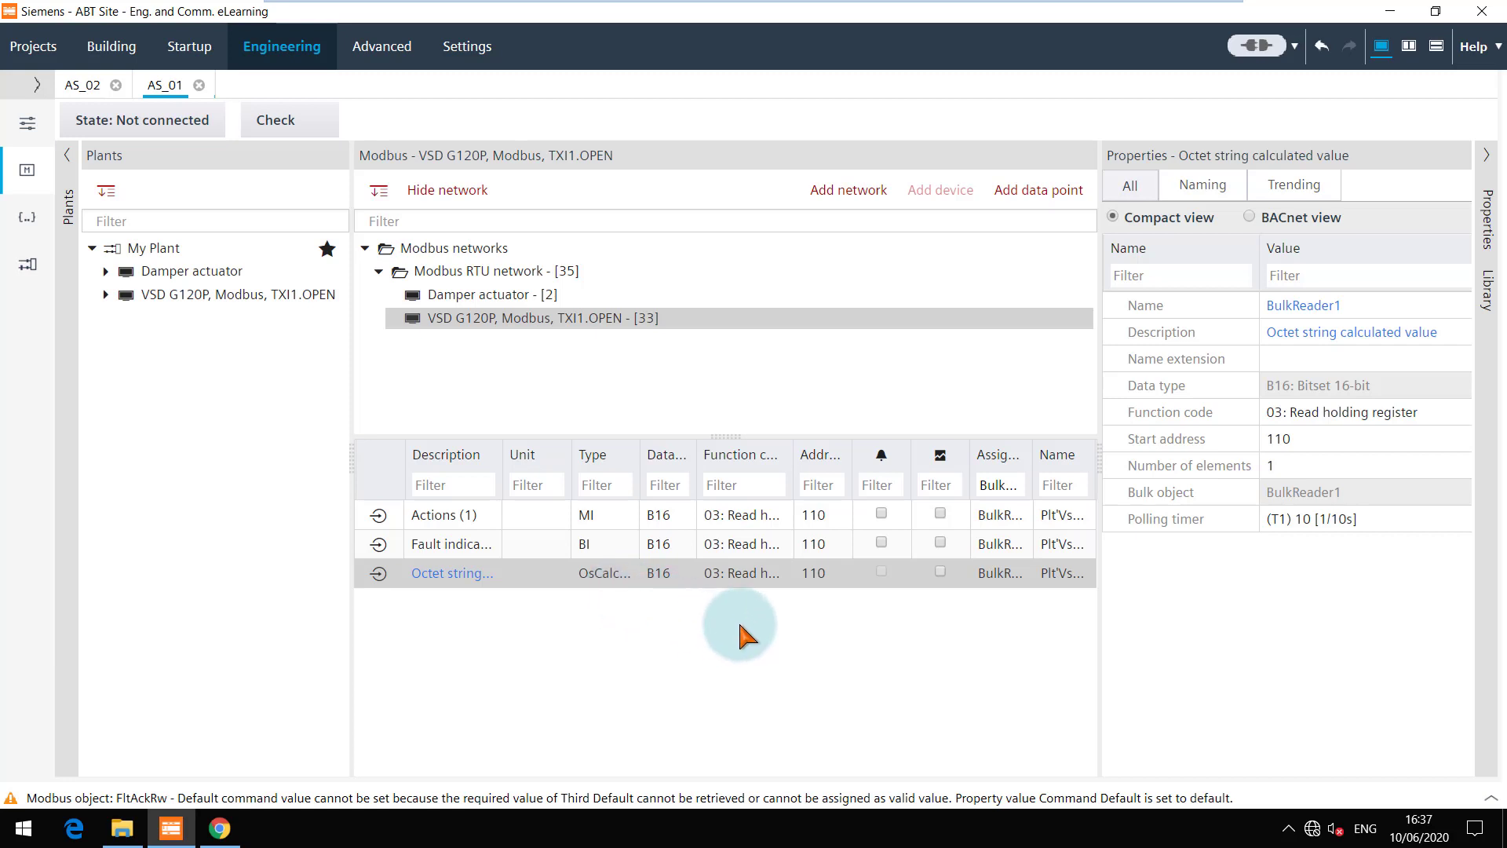
{"action": "mouse_move", "coordinate": [1028, 458]}
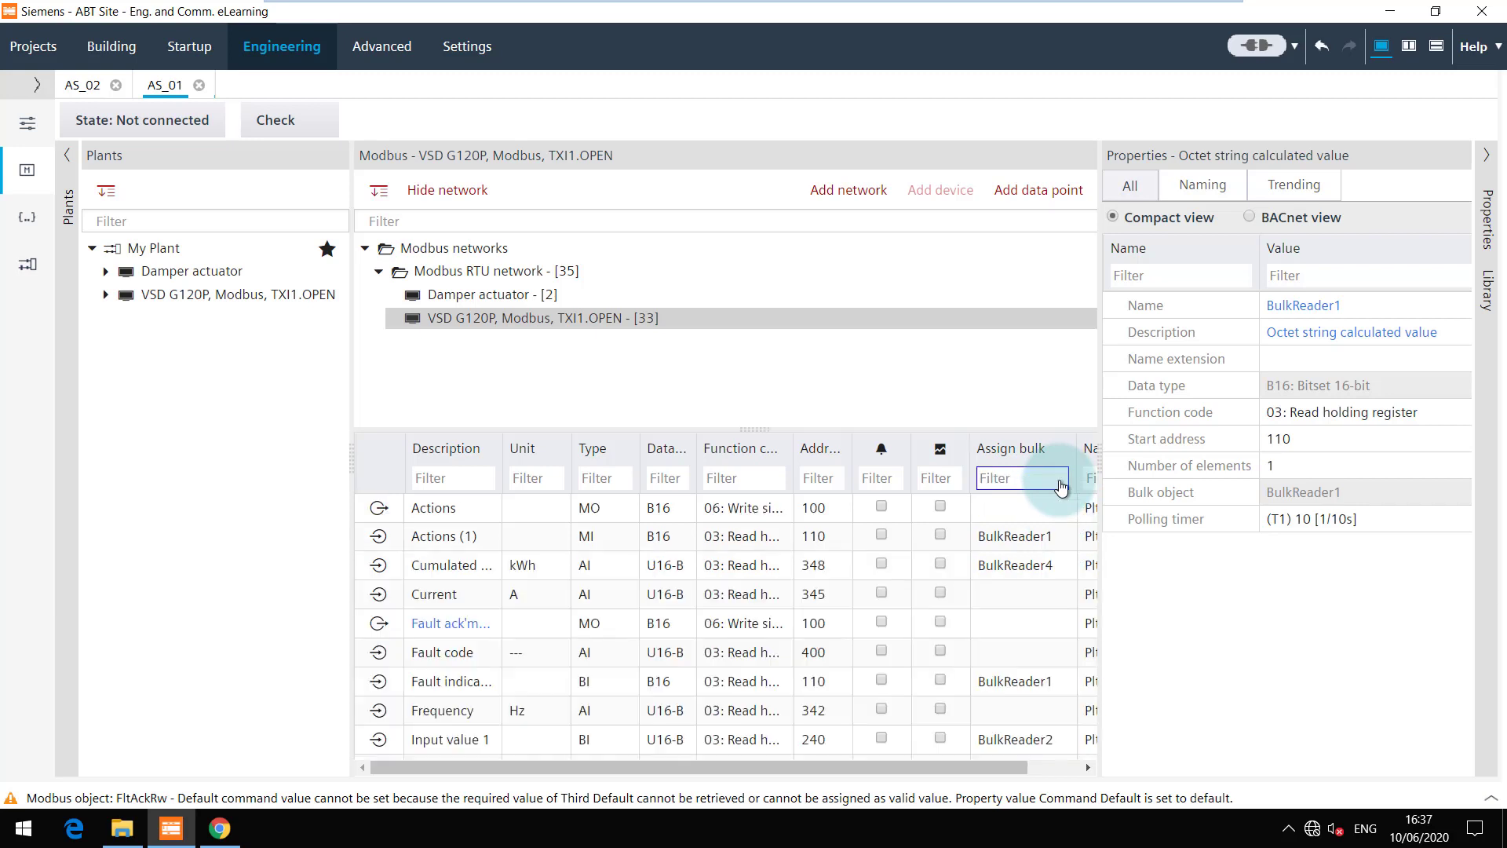
{"action": "mouse_move", "coordinate": [1061, 512]}
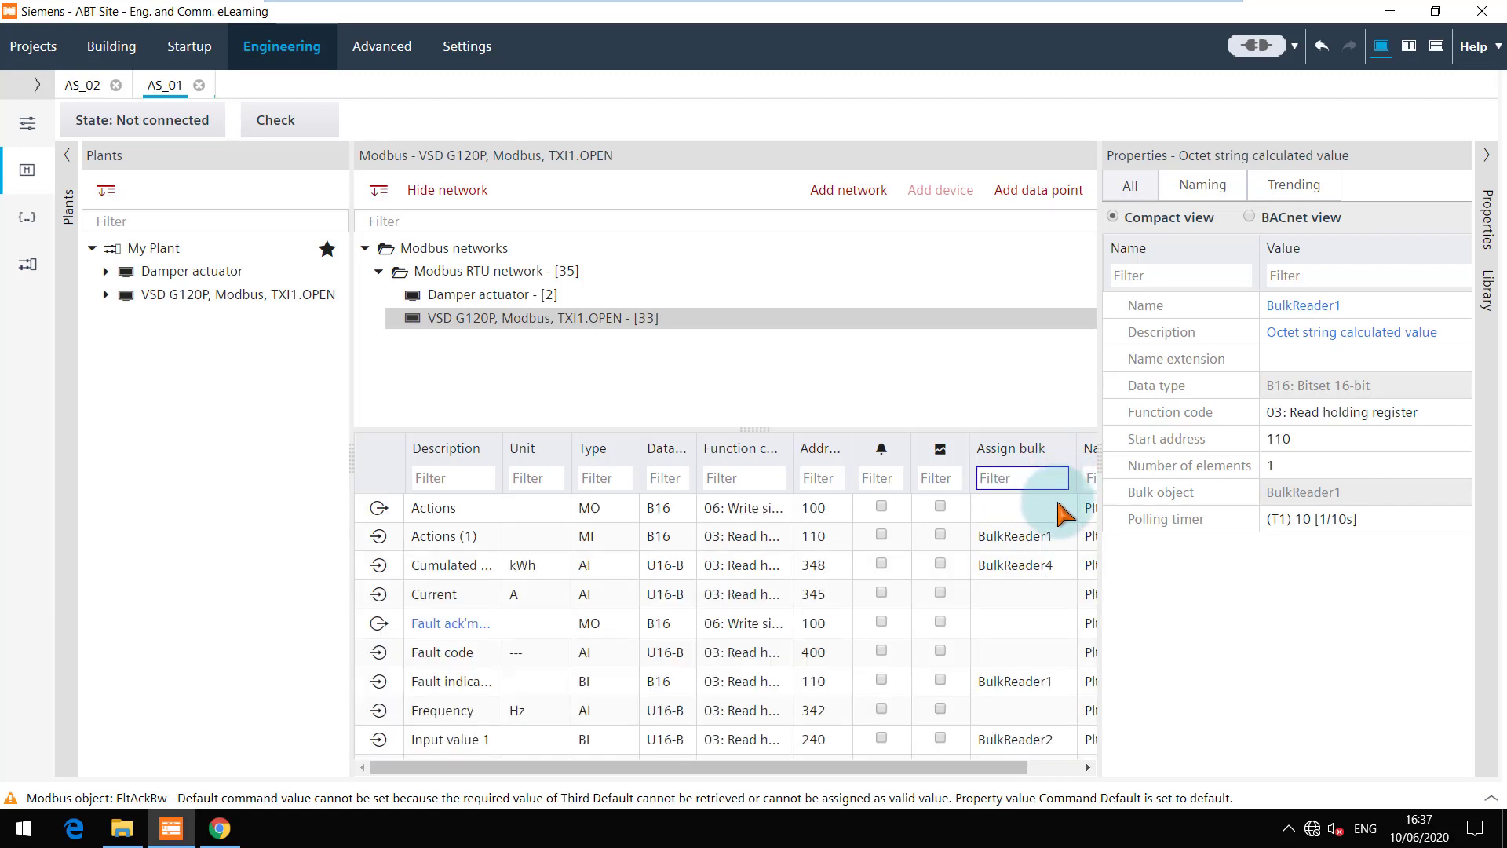